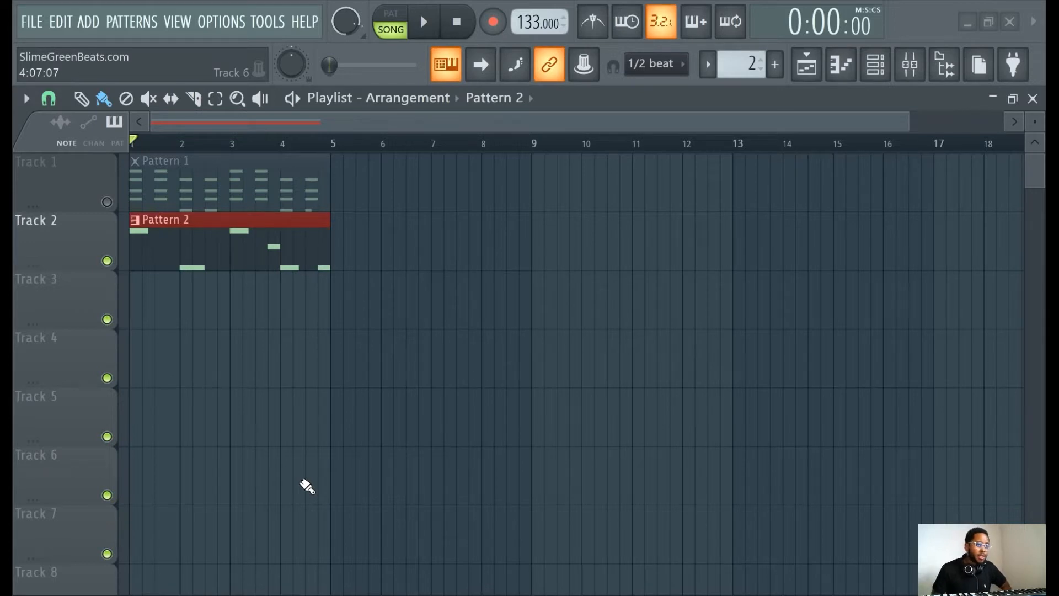
- Play the arrangement briefly and stop playback
{"action": "left_click", "coordinate": [423, 21]}
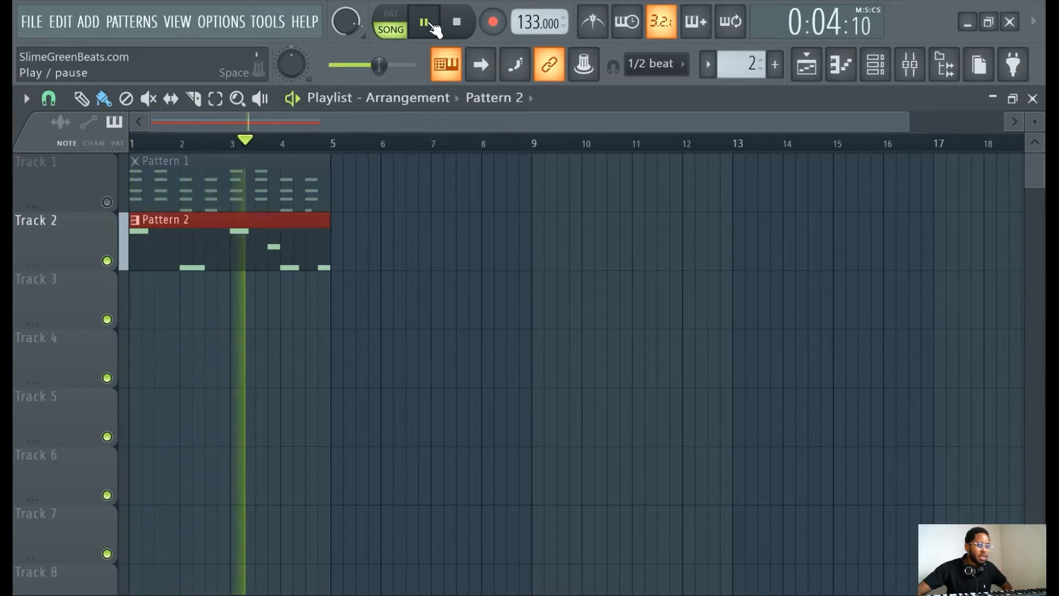
{"action": "left_click", "coordinate": [423, 22]}
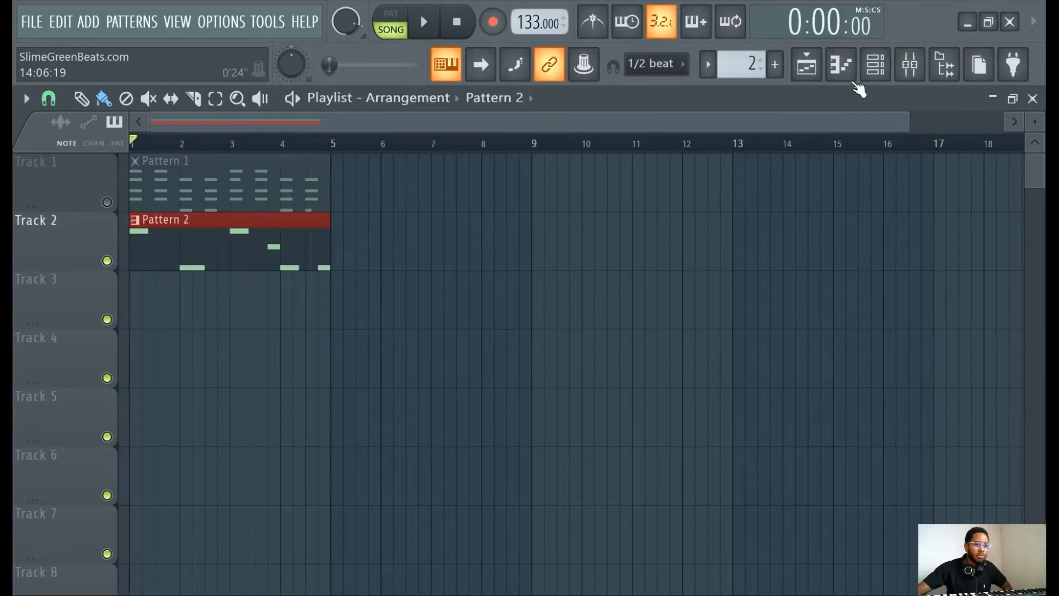
- Show the Atlan #2 Pattern 2 melody (G5, C5, E5) in the piano roll, closing and reopening it once
{"action": "left_click", "coordinate": [841, 65]}
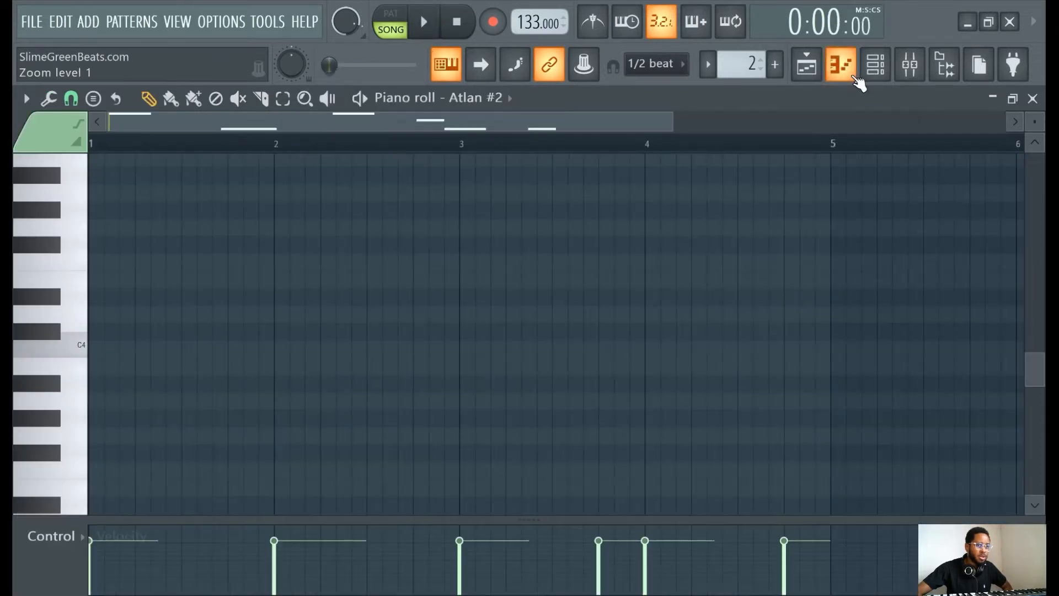
{"action": "left_click", "coordinate": [841, 64]}
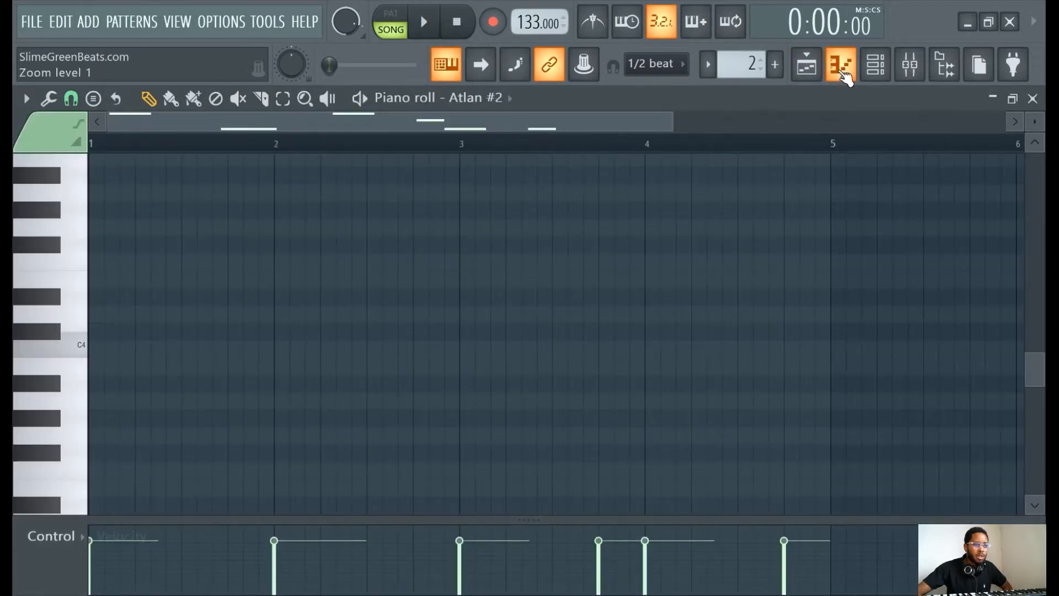
{"action": "left_click", "coordinate": [840, 64]}
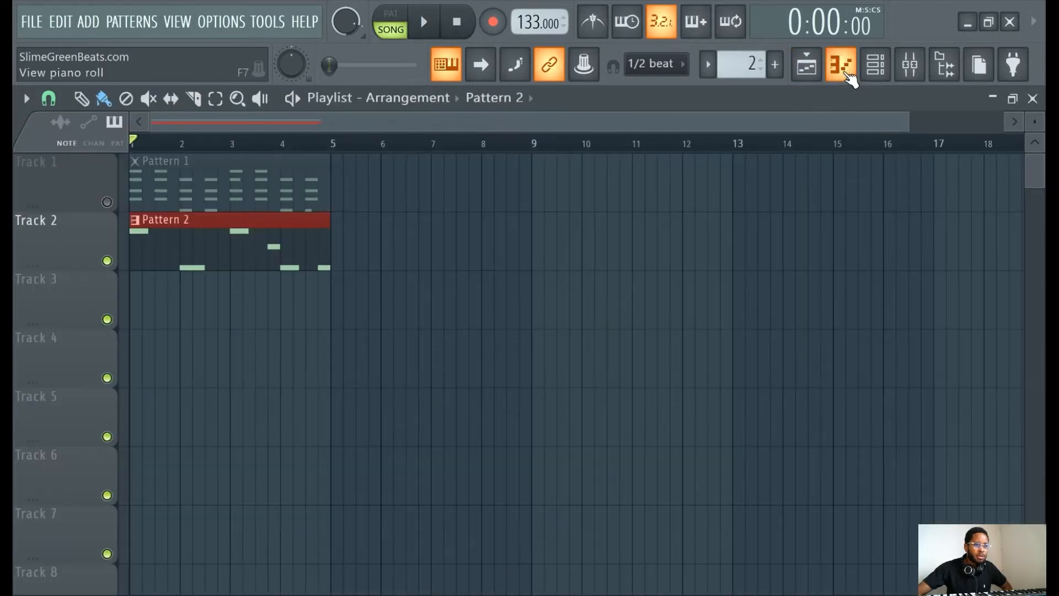
{"action": "left_click", "coordinate": [840, 64]}
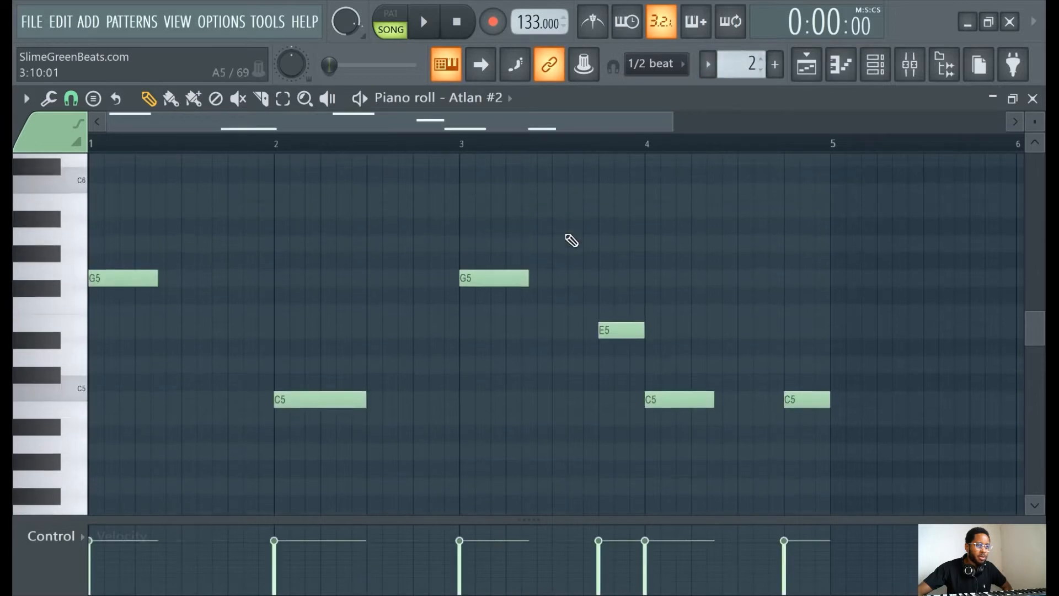
- Check the piano roll channel list and keep Atlan #2 as the edited channel
{"action": "left_click", "coordinate": [480, 97]}
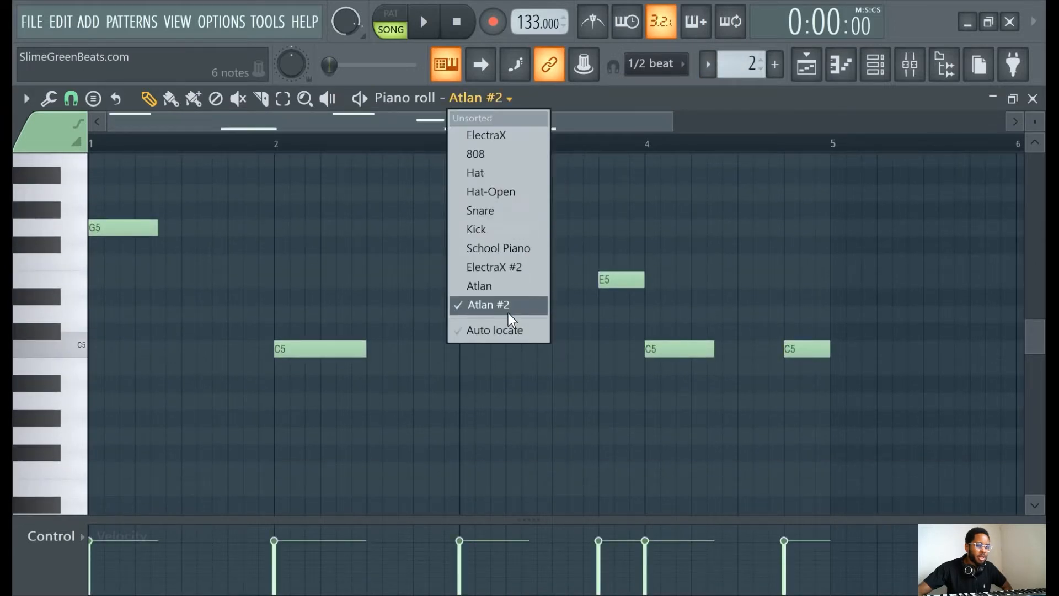
{"action": "left_click", "coordinate": [486, 304]}
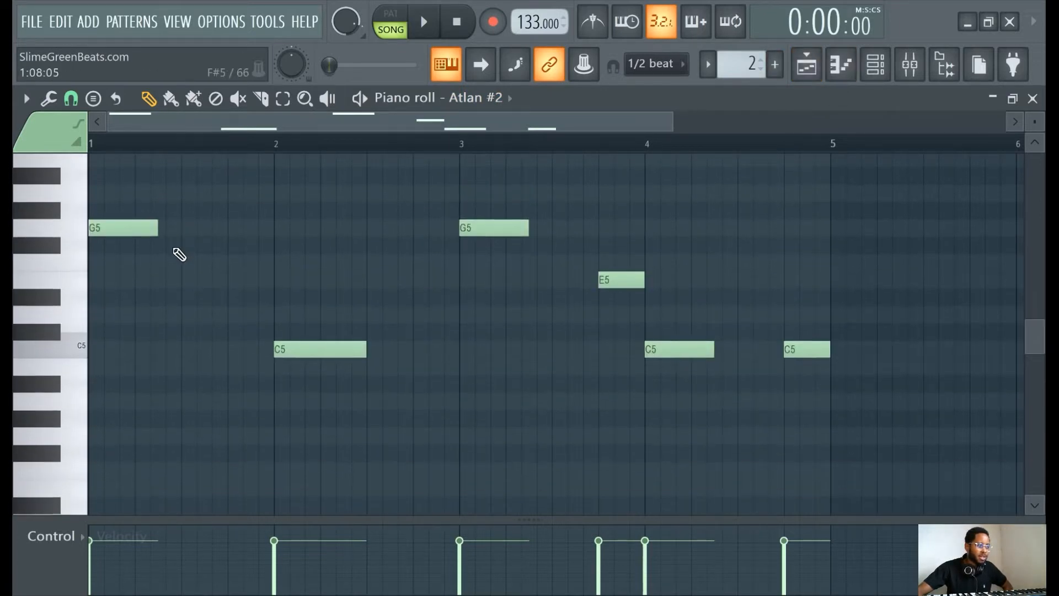
{"action": "mouse_move", "coordinate": [308, 532]}
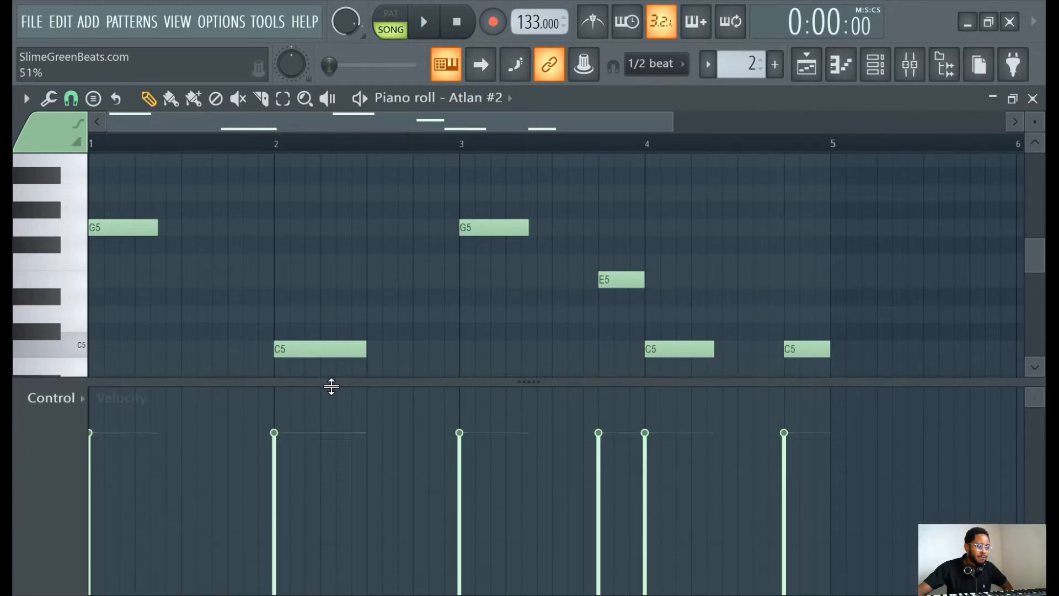
{"action": "left_click", "coordinate": [50, 400]}
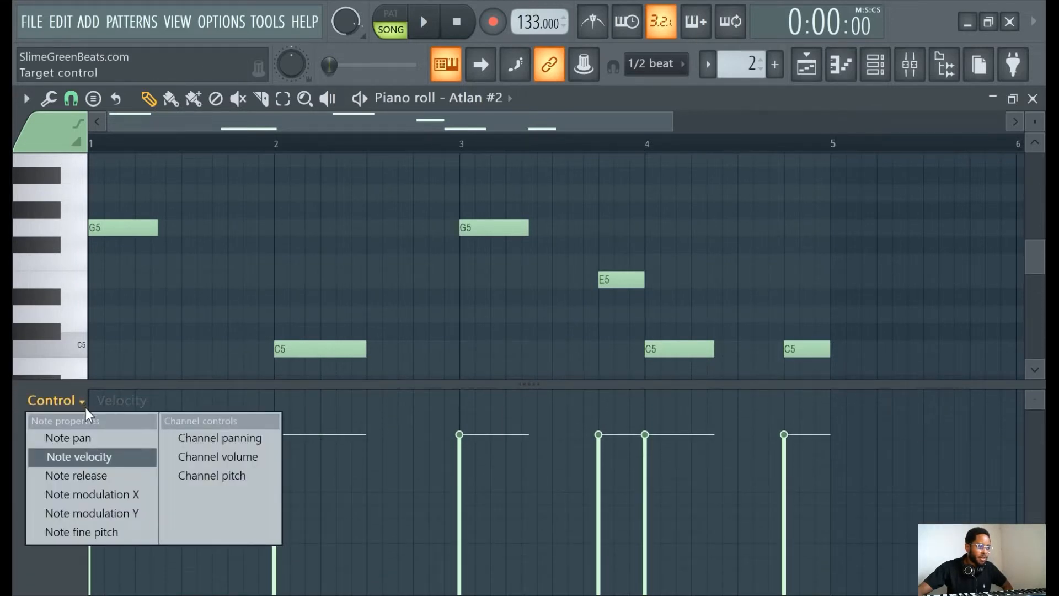
{"action": "left_click", "coordinate": [79, 457]}
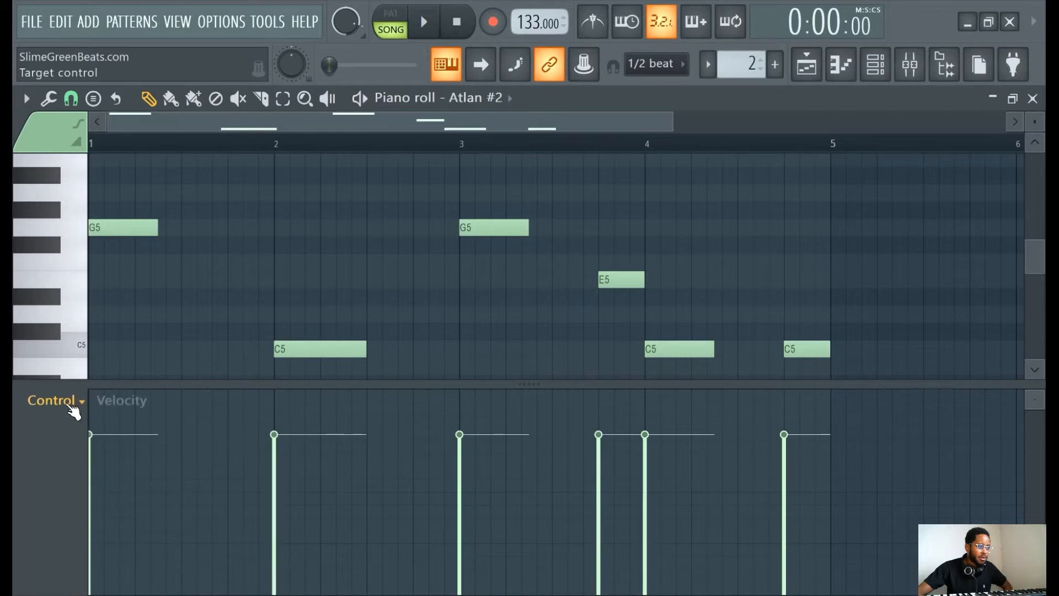
{"action": "left_click", "coordinate": [51, 399]}
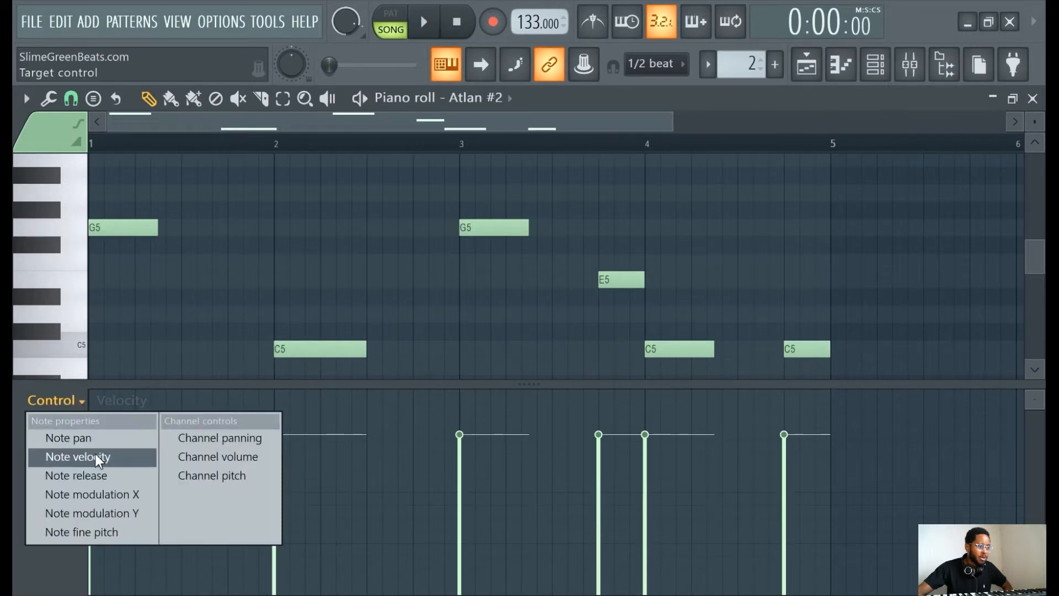
{"action": "mouse_move", "coordinate": [88, 475]}
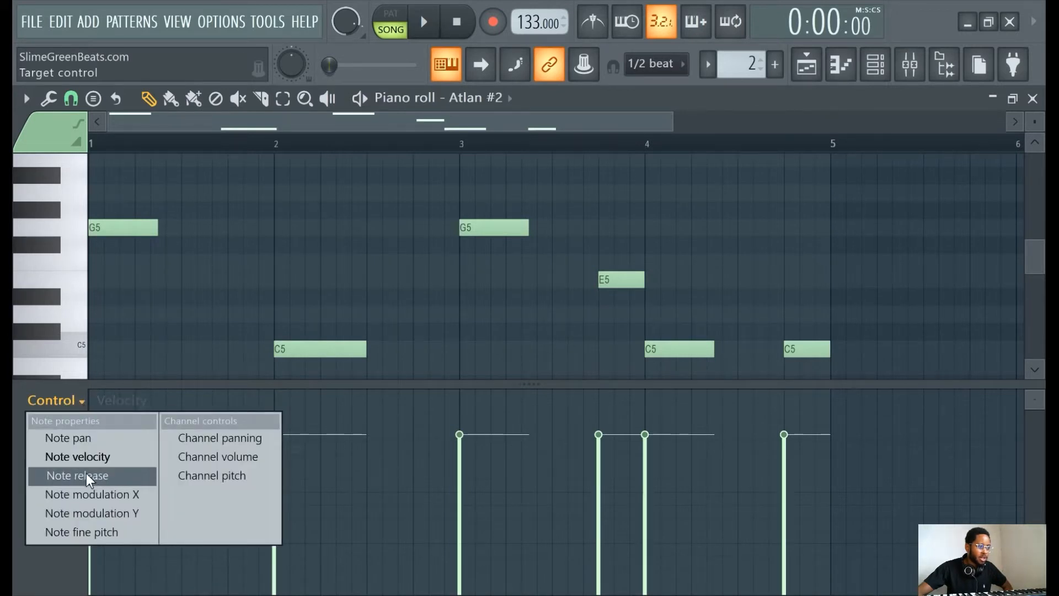
{"action": "mouse_move", "coordinate": [77, 456]}
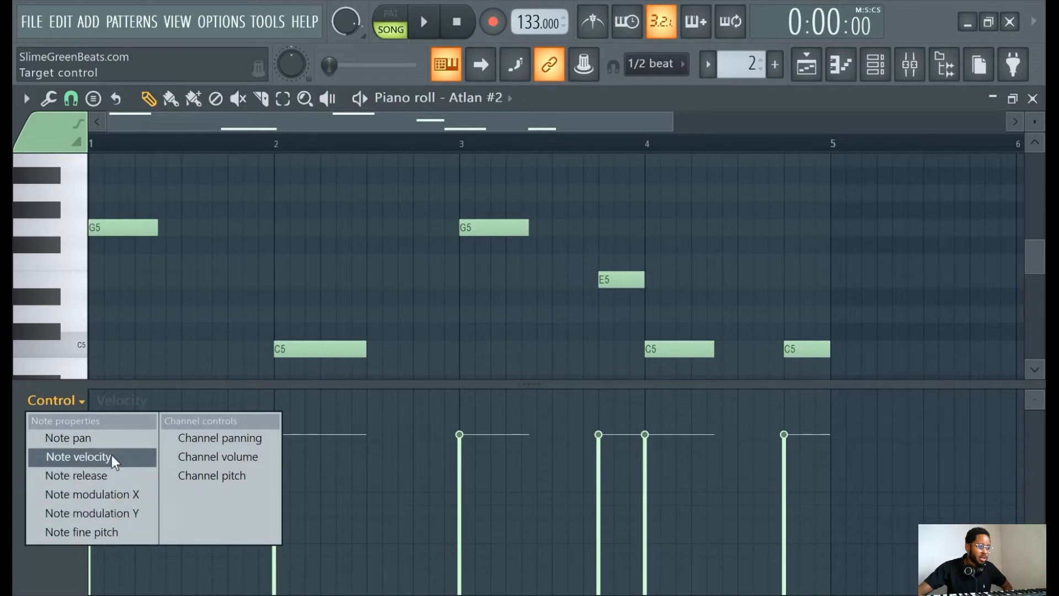
{"action": "left_click", "coordinate": [78, 457]}
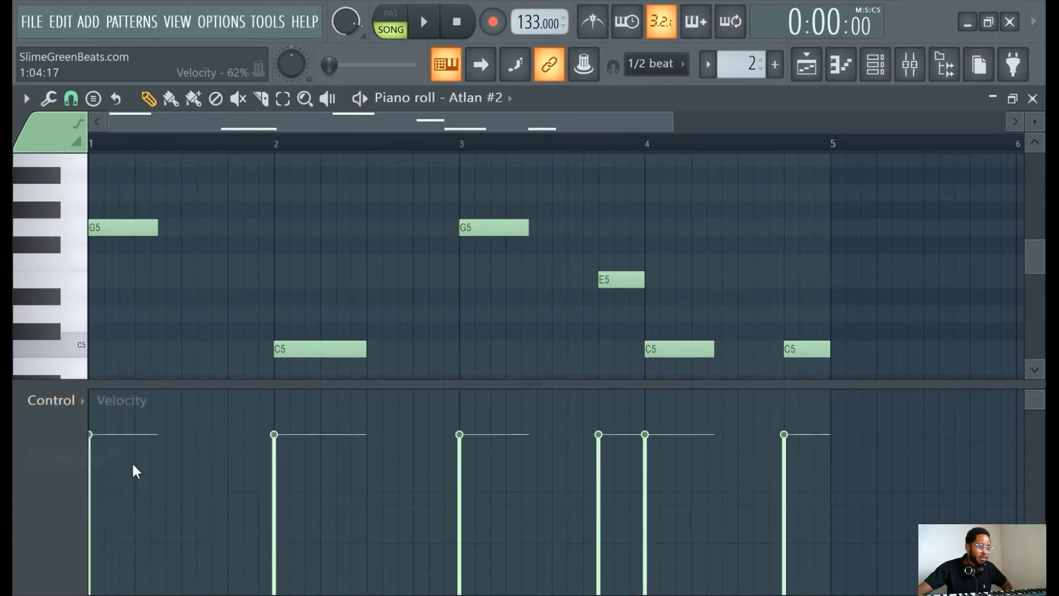
- Lower the first G5 note's velocity to 44% in the event pane and audition the result
{"action": "left_click_drag", "start_coordinate": [90, 436], "coordinate": [89, 436]}
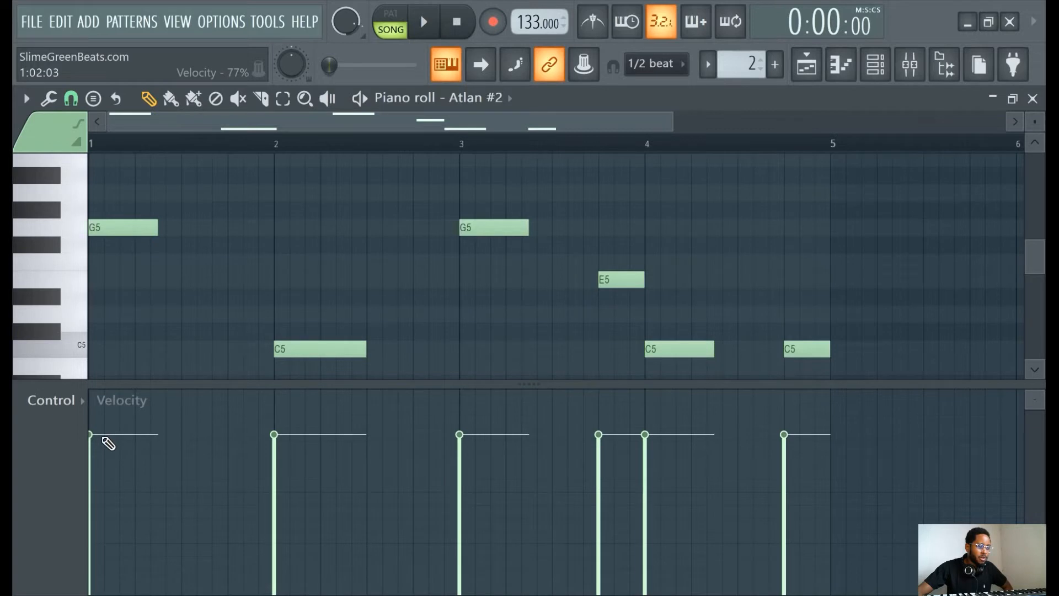
{"action": "left_click_drag", "start_coordinate": [89, 435], "coordinate": [90, 506]}
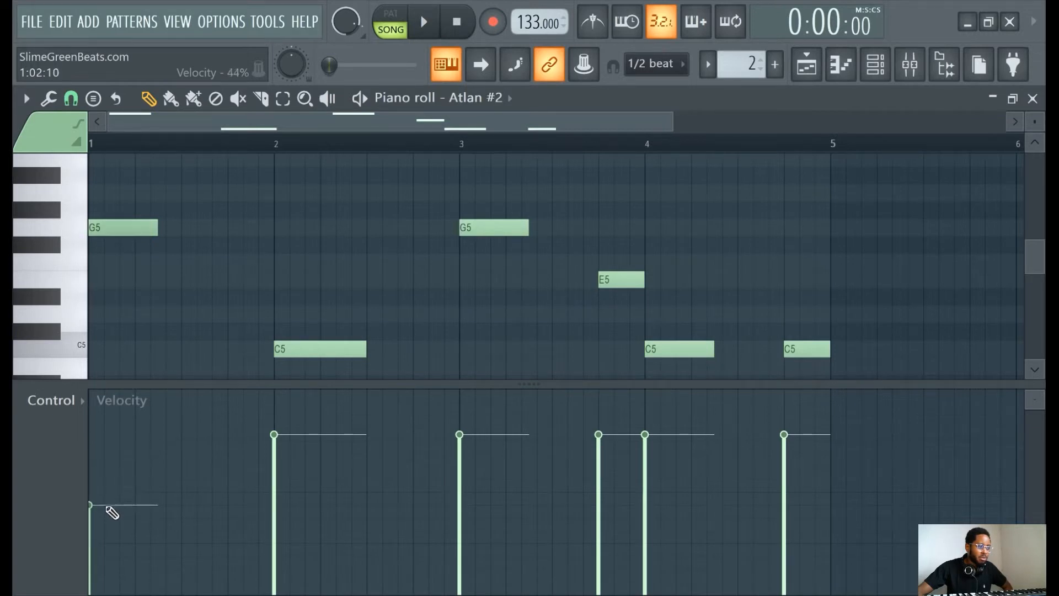
{"action": "left_click", "coordinate": [423, 22]}
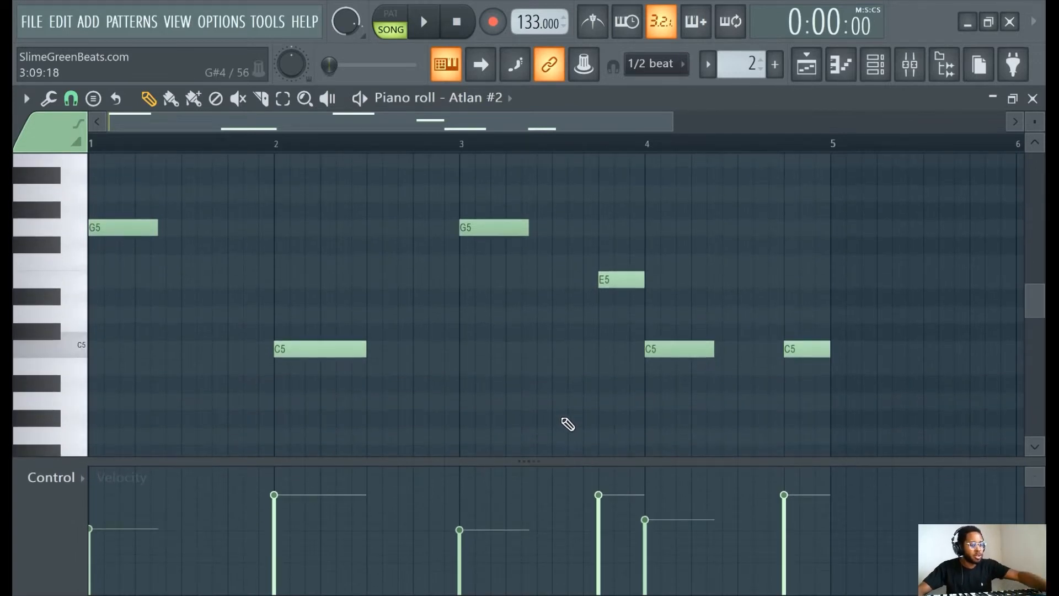
{"action": "mouse_move", "coordinate": [582, 417]}
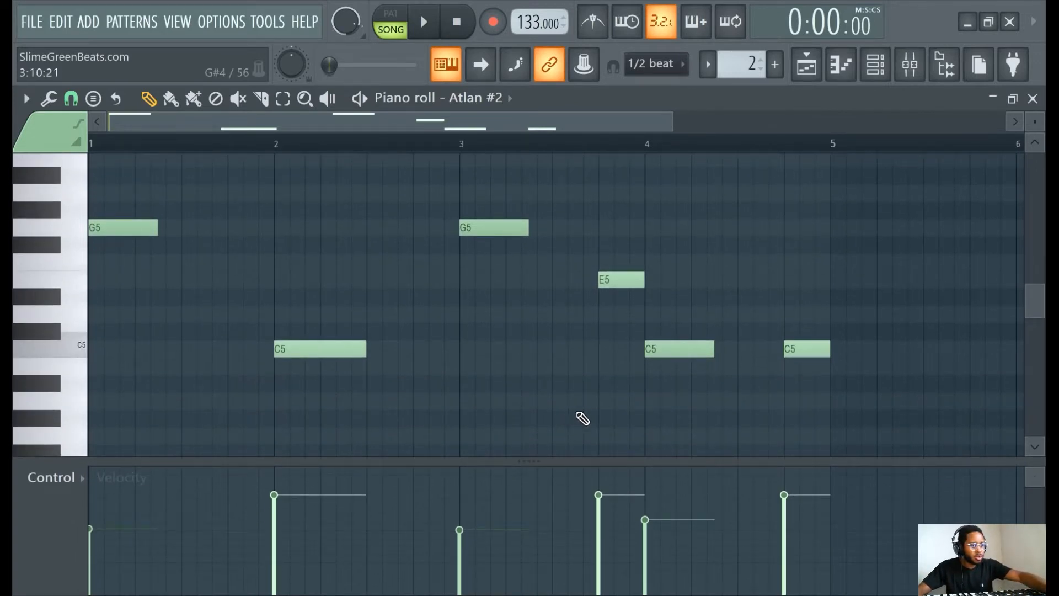
{"action": "key", "text": "ctrl+a"}
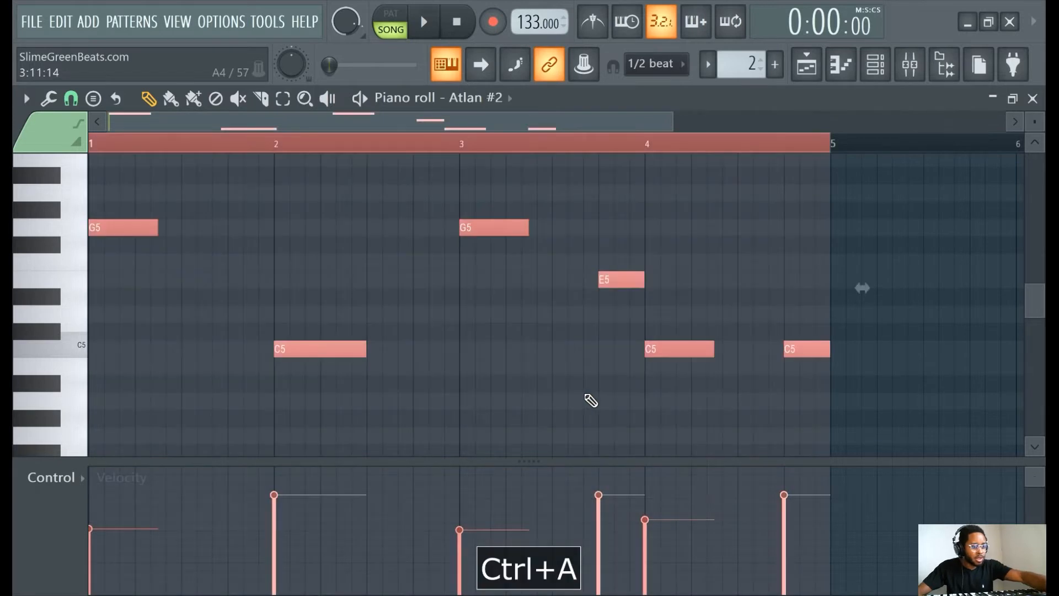
{"action": "key", "text": "Alt+R"}
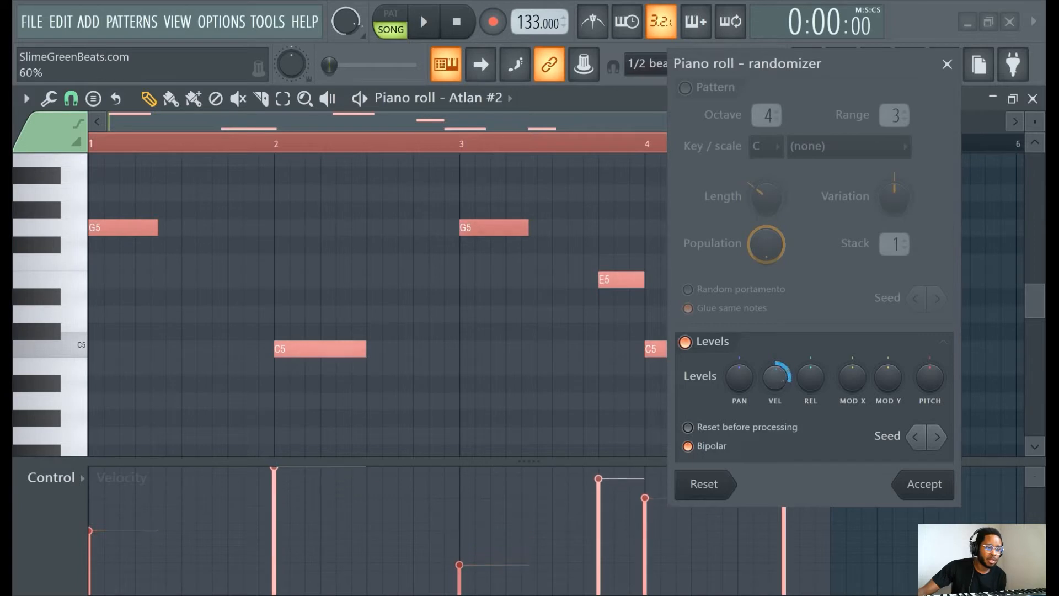
{"action": "left_click_drag", "start_coordinate": [775, 376], "coordinate": [775, 351]}
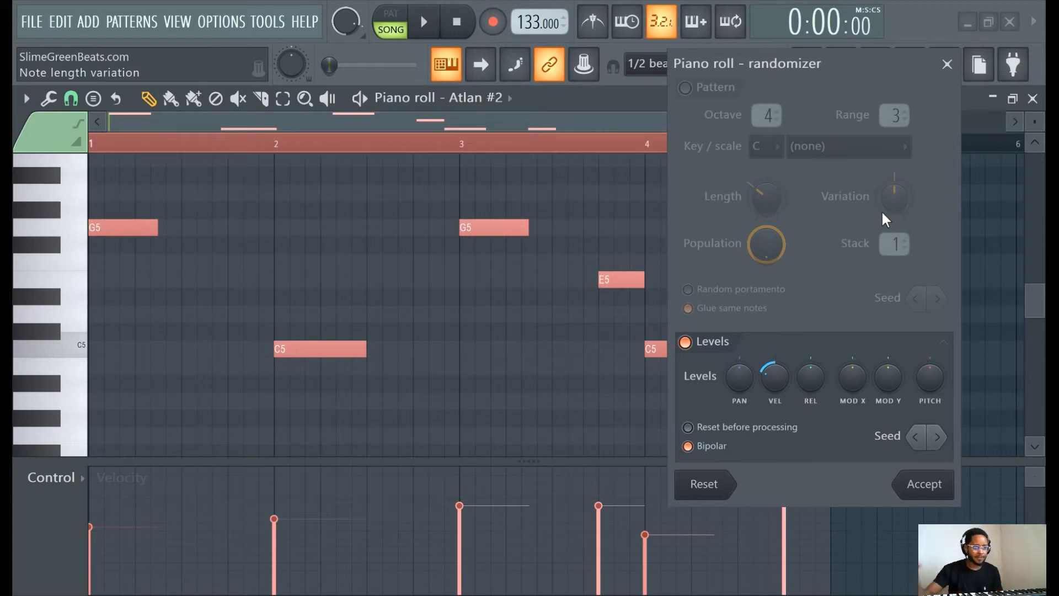
{"action": "left_click_drag", "start_coordinate": [774, 376], "coordinate": [774, 388]}
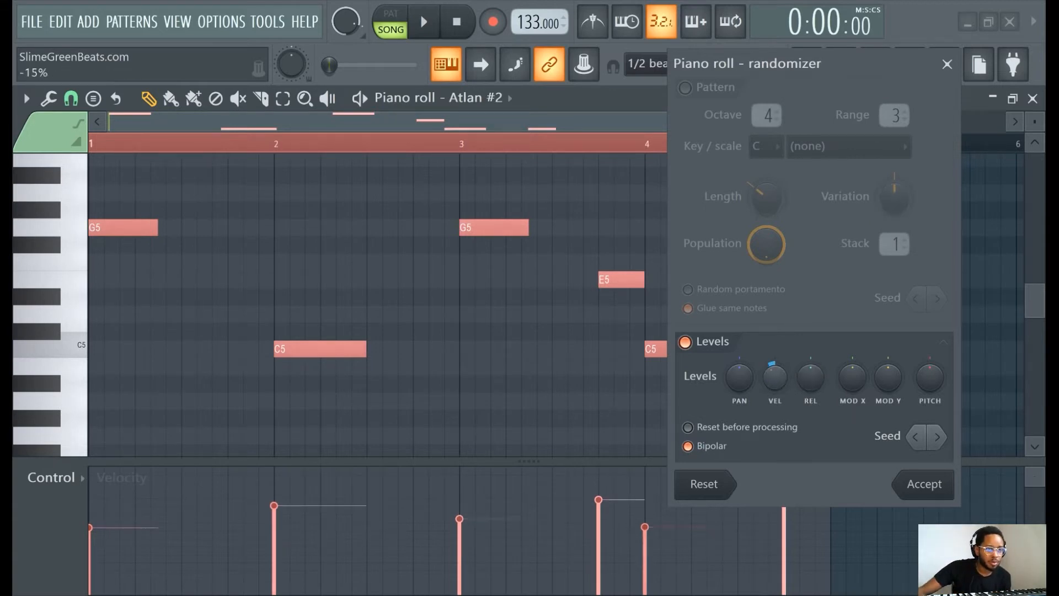
{"action": "mouse_move", "coordinate": [774, 378]}
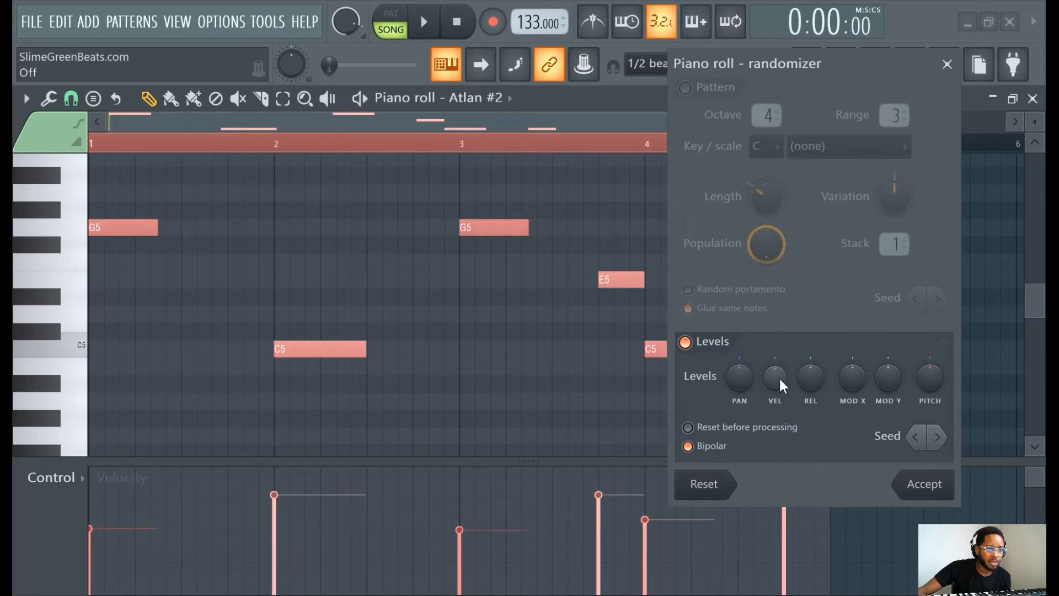
{"action": "left_click", "coordinate": [922, 484]}
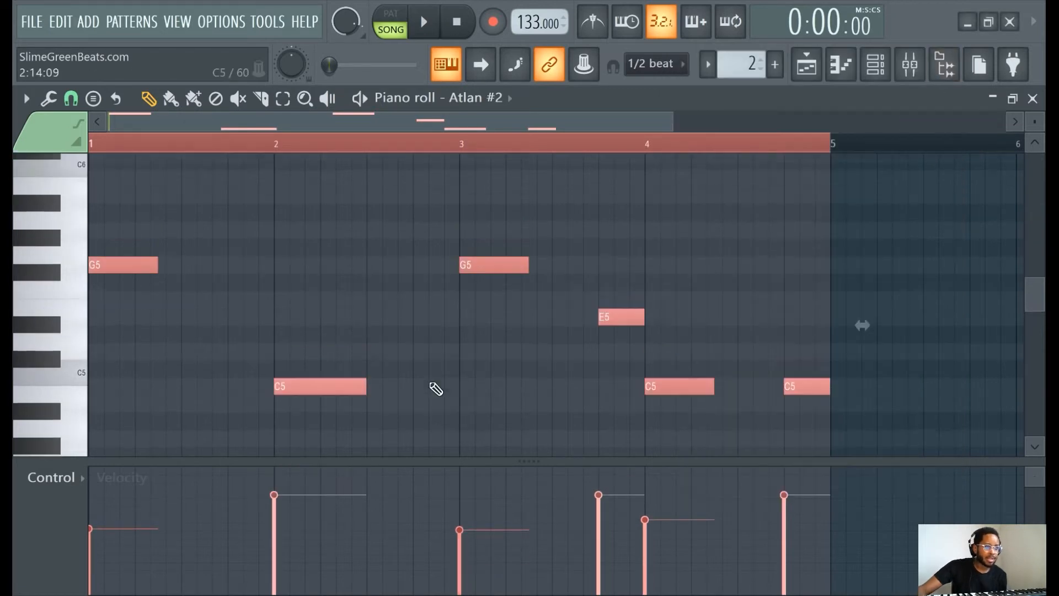
{"action": "scroll", "scroll_direction": "down", "scroll_amount": 3}
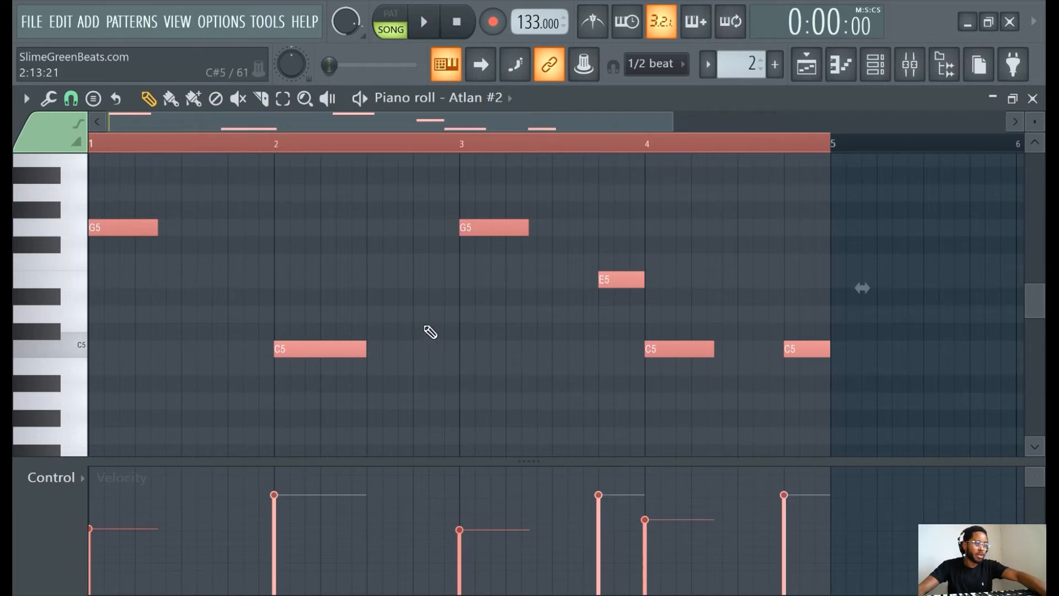
{"action": "key", "text": "ctrl+a"}
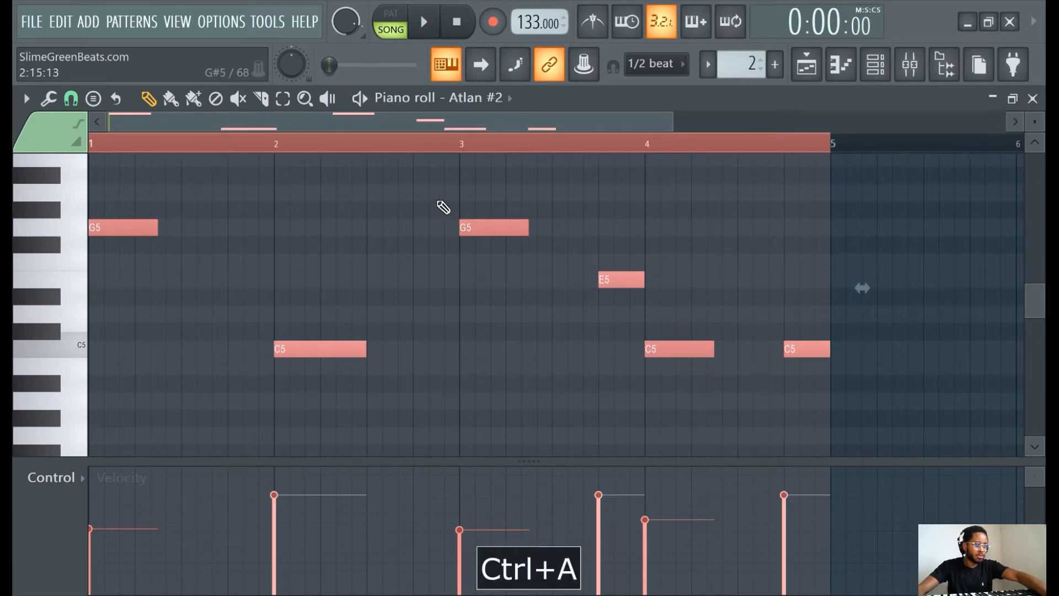
{"action": "key", "text": "ctrl+a"}
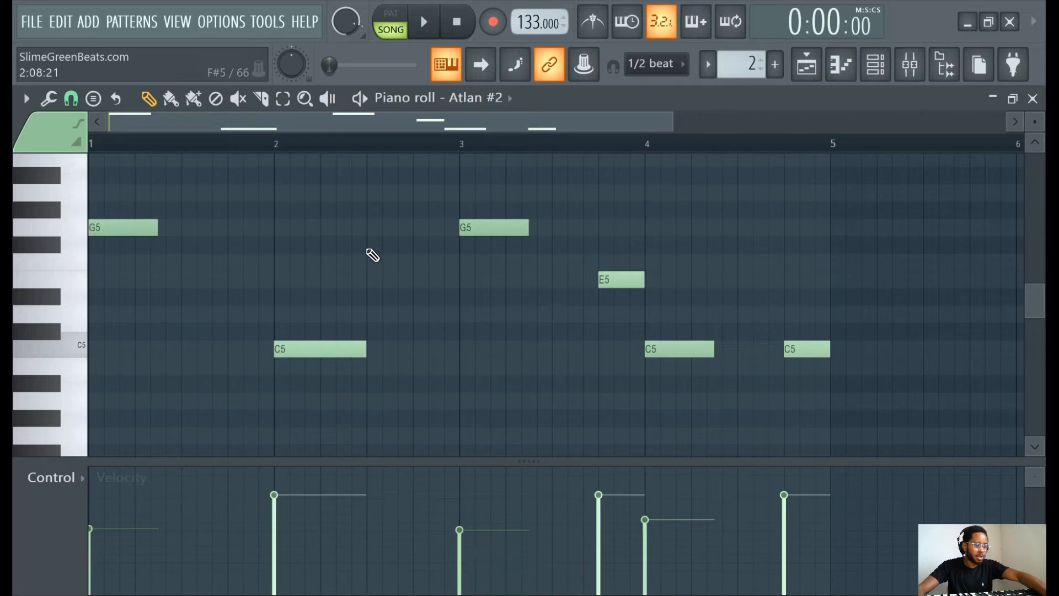
{"action": "key", "text": "ctrl+a"}
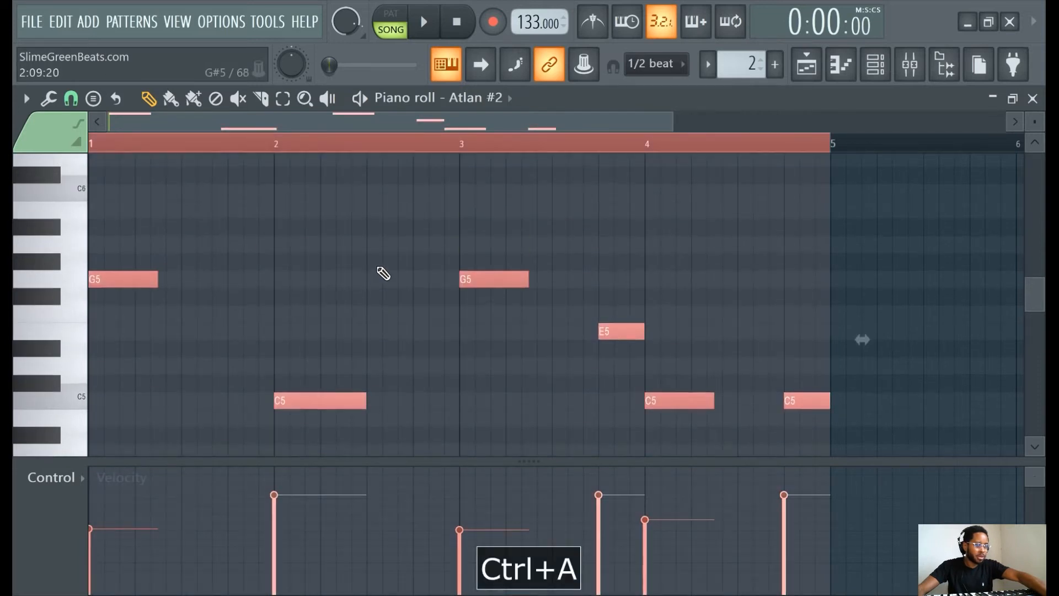